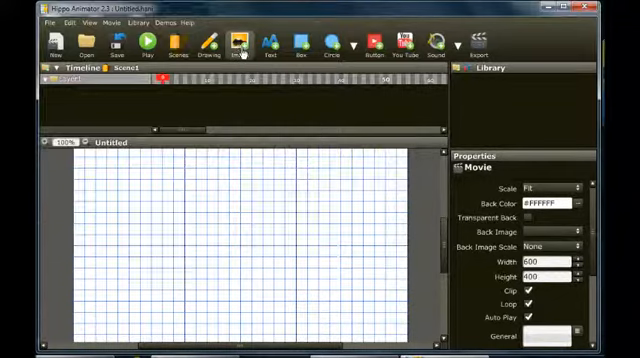
Import the mona-lisa picture onto the stage with the Image tool
left_click(237, 44)
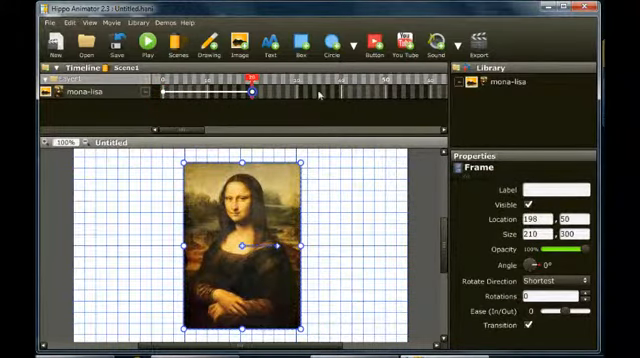
Insert keyframes at frames 20 and 40 on the mona-lisa layer
right_click(343, 93)
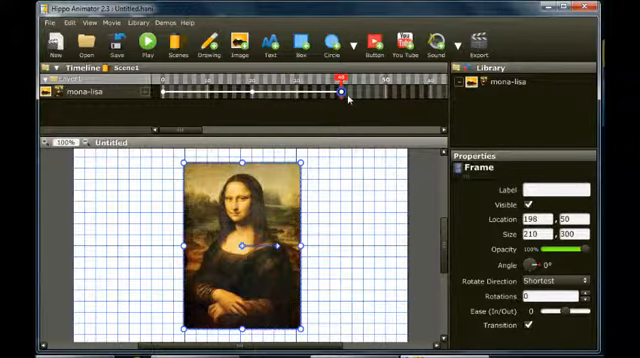
right_click(507, 83)
type("Blurred")
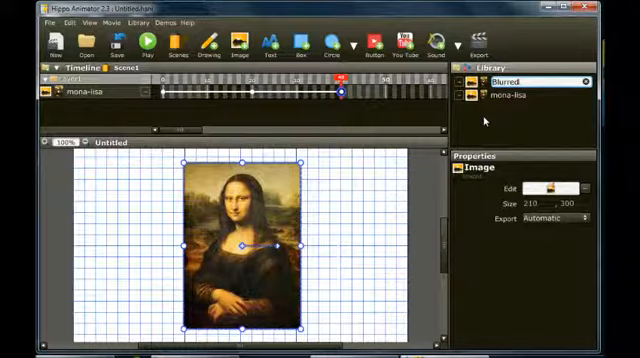
Name the copied library image 'Blurred' and open it in the image editor
left_click(520, 80)
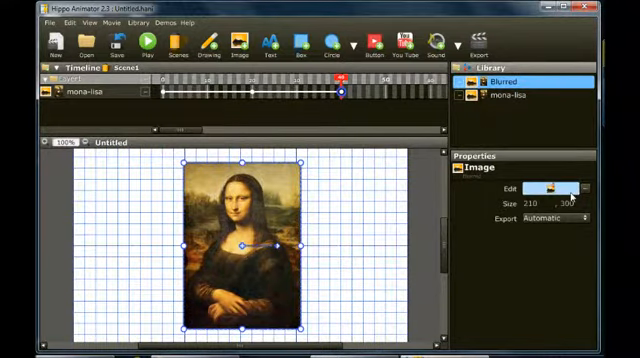
left_click(554, 188)
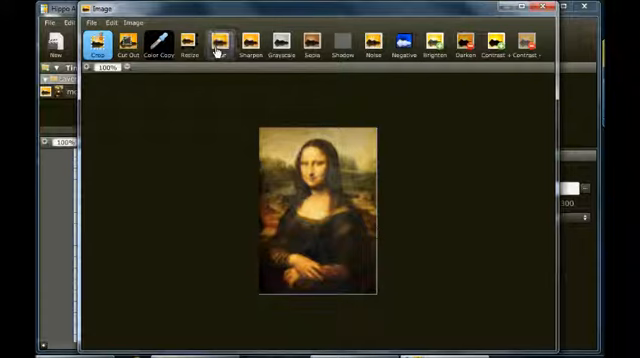
Blur the Blurred image, then bring up Swap to pick Blurred or mona-lisa
left_click(218, 42)
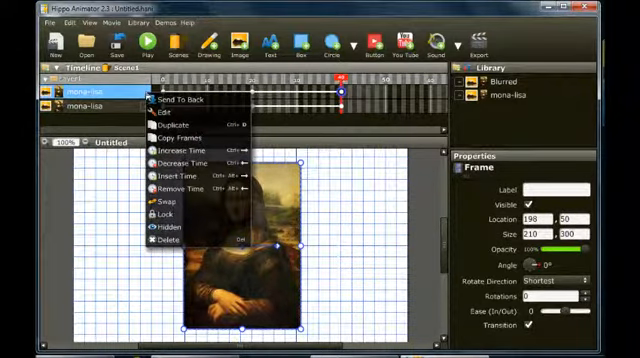
left_click(168, 228)
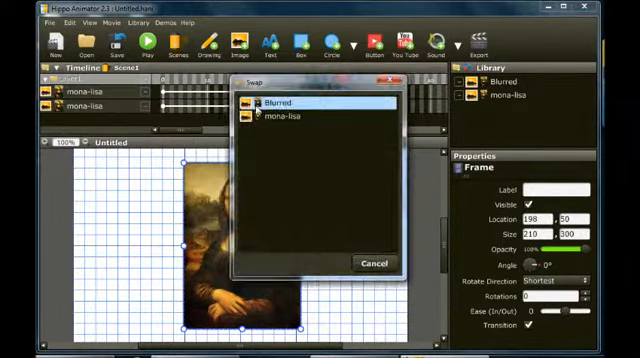